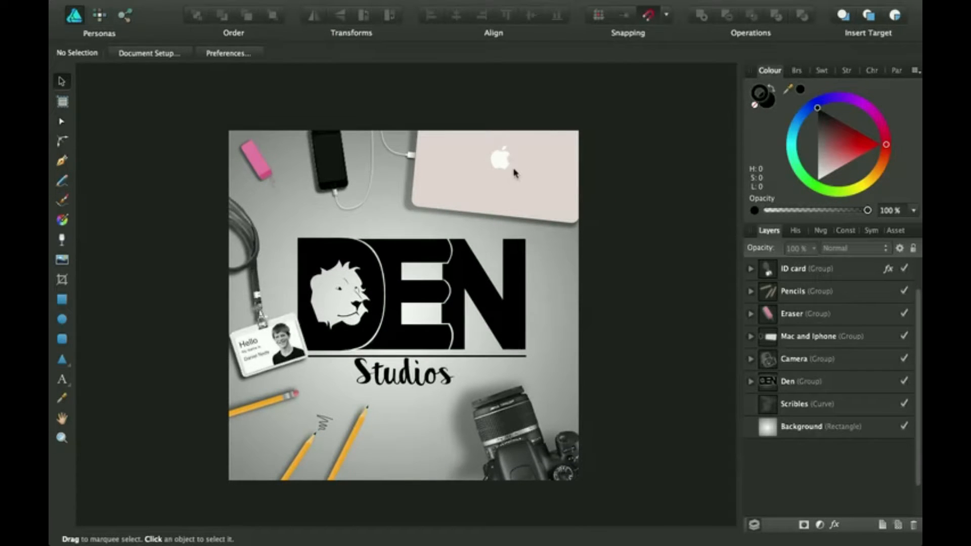
{"action": "mouse_move", "coordinate": [583, 124]}
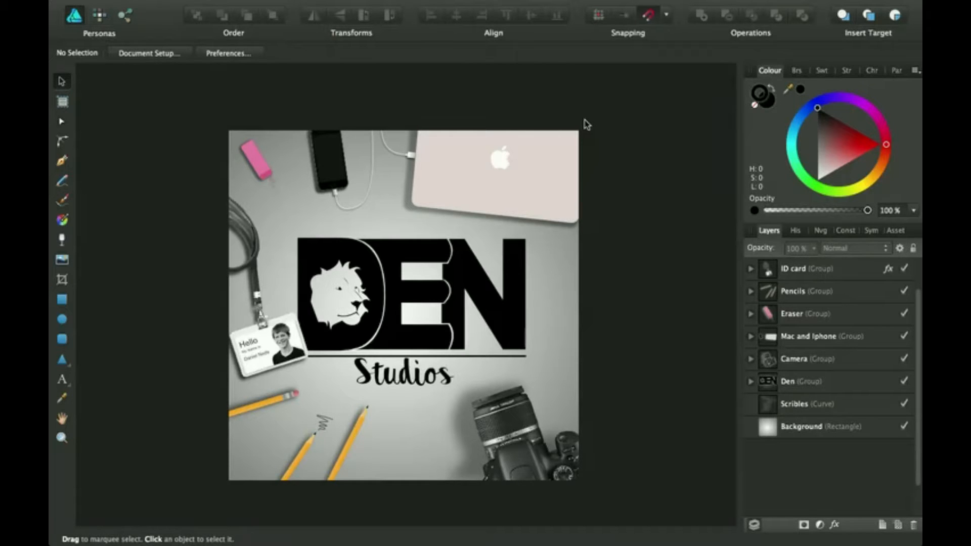
{"action": "mouse_move", "coordinate": [587, 159]}
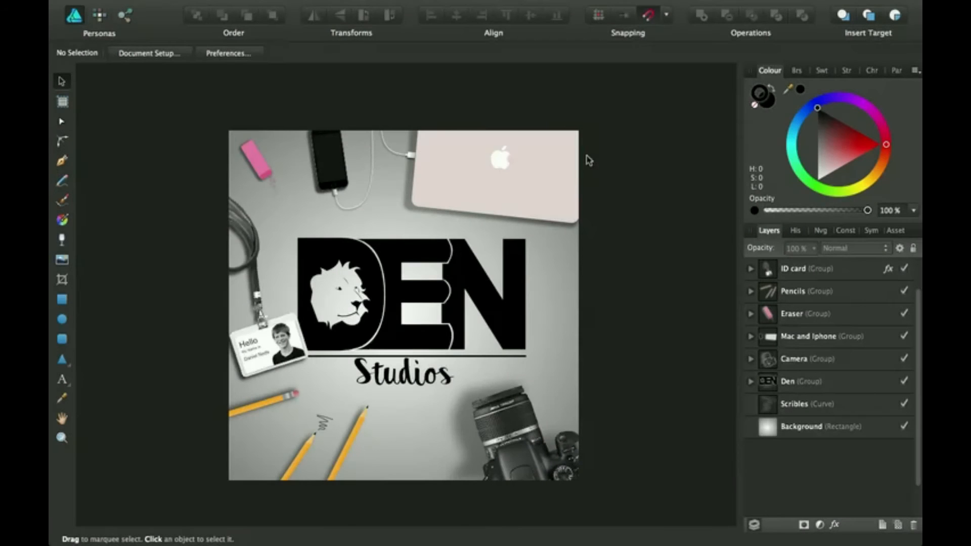
{"action": "mouse_move", "coordinate": [585, 172]}
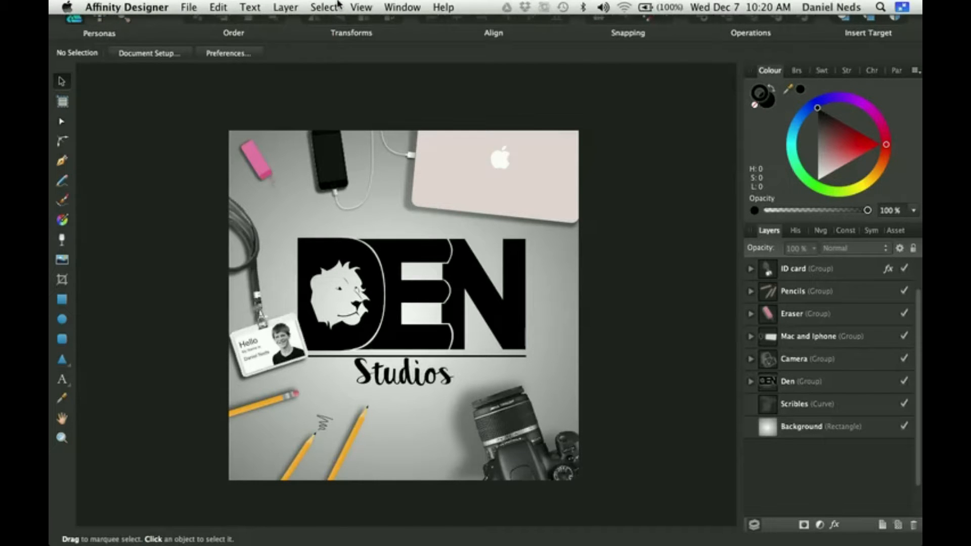
Step: Toggle View > Studio > History off and back on to show the History tab
{"action": "left_click", "coordinate": [361, 7]}
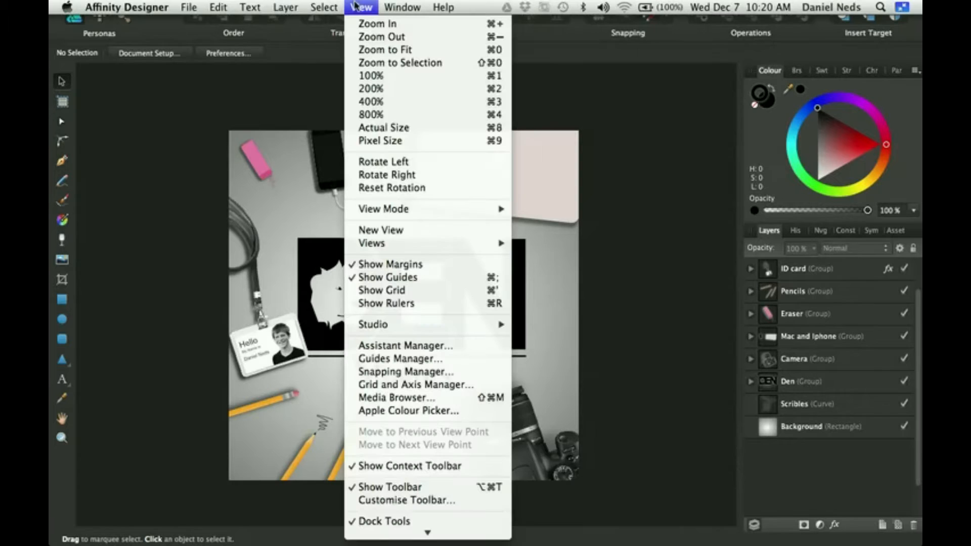
{"action": "mouse_move", "coordinate": [378, 324]}
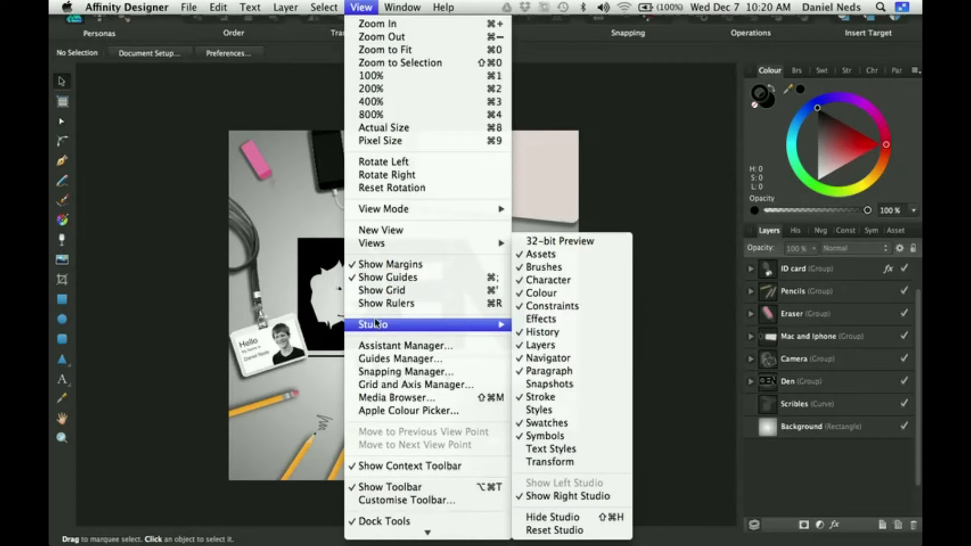
{"action": "mouse_move", "coordinate": [554, 280]}
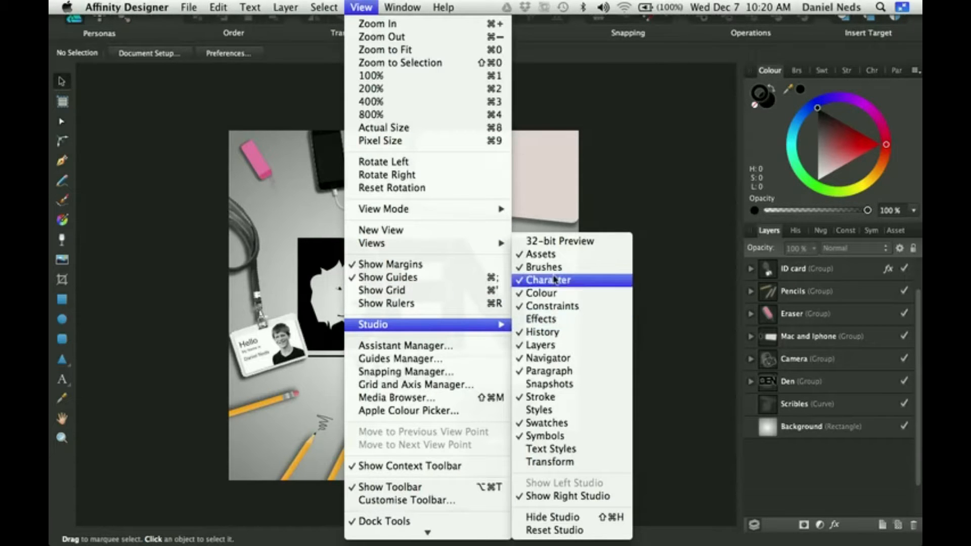
{"action": "mouse_move", "coordinate": [552, 332]}
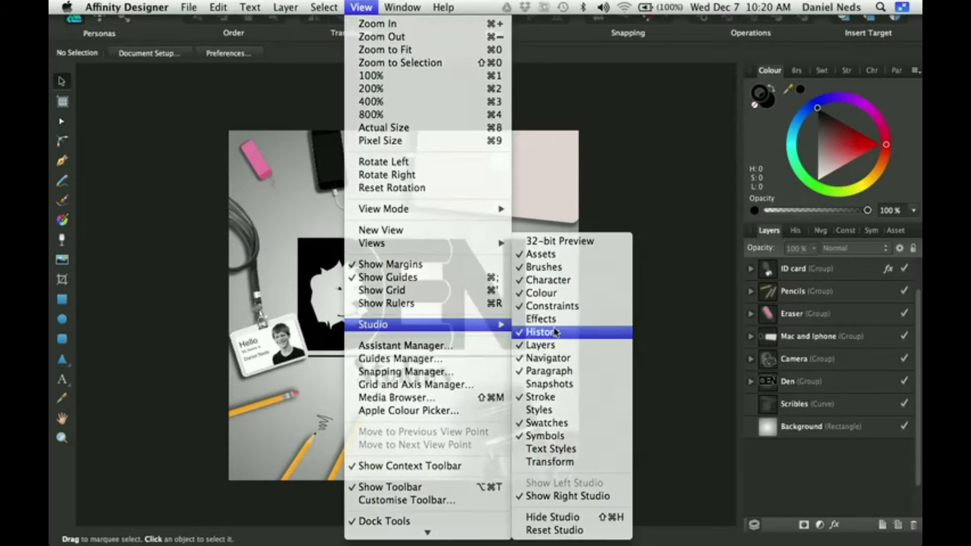
{"action": "left_click", "coordinate": [540, 332]}
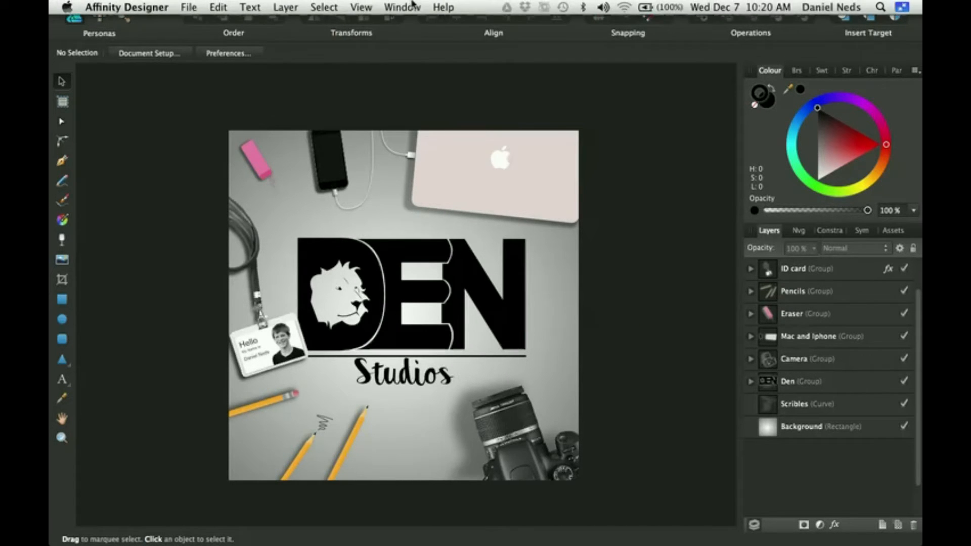
{"action": "left_click", "coordinate": [361, 7]}
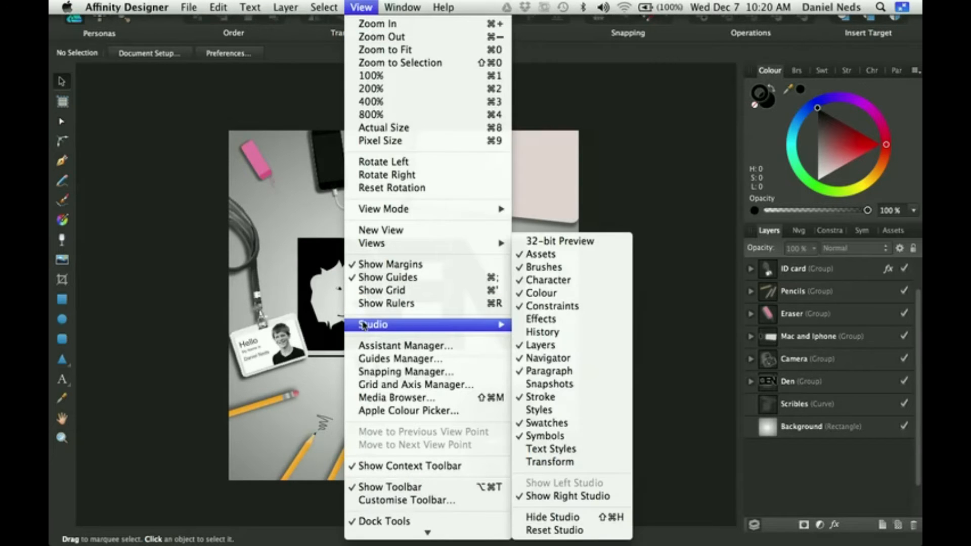
{"action": "mouse_move", "coordinate": [543, 332]}
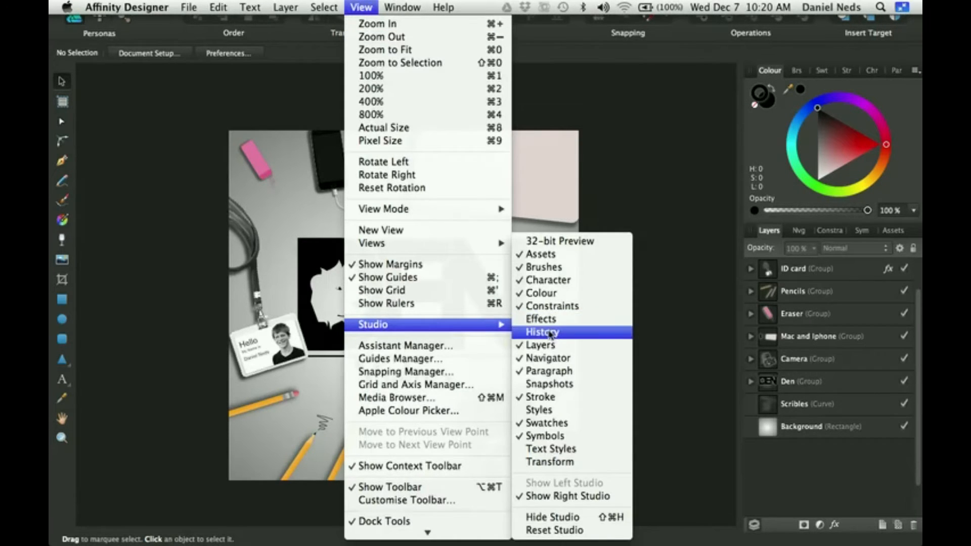
{"action": "left_click", "coordinate": [542, 332]}
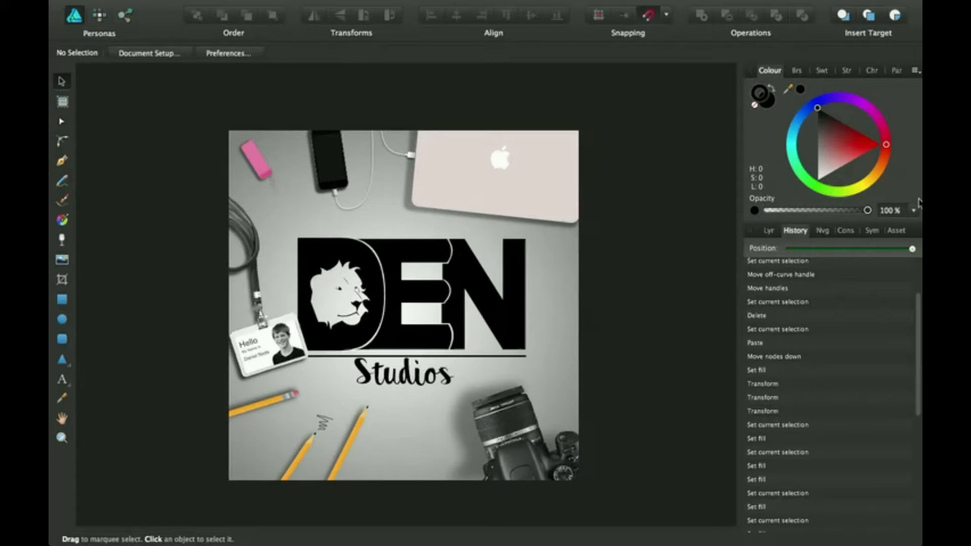
{"action": "left_click_drag", "start_coordinate": [910, 248], "coordinate": [879, 248]}
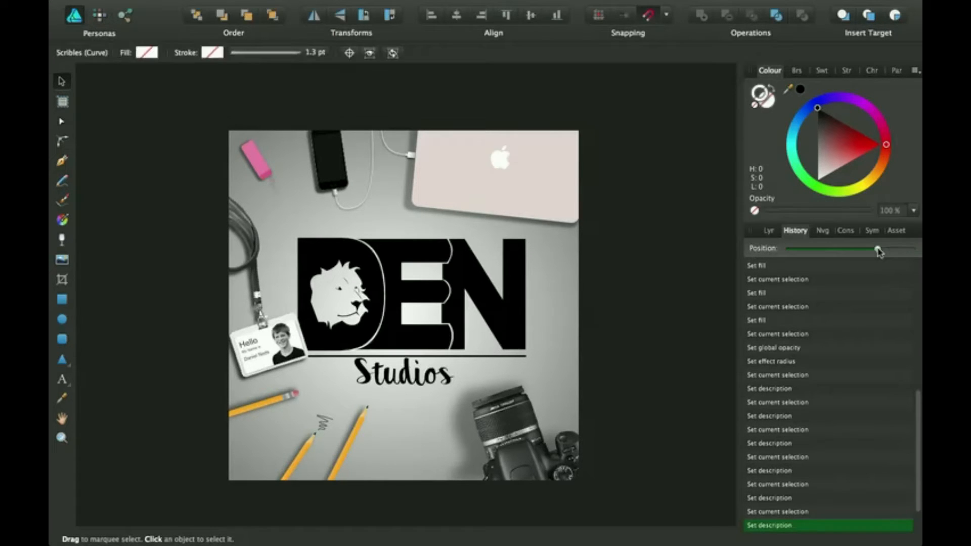
{"action": "left_click_drag", "start_coordinate": [877, 248], "coordinate": [847, 248]}
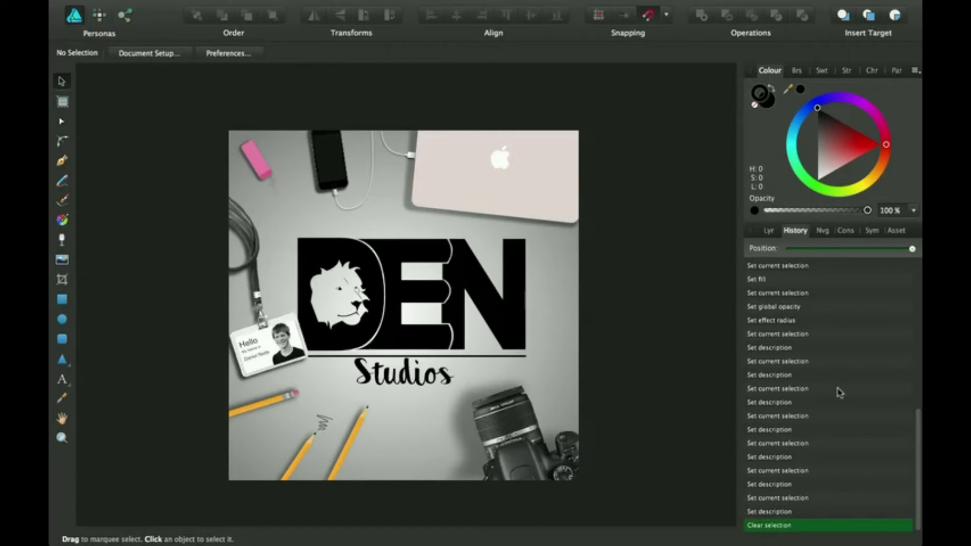
{"action": "mouse_move", "coordinate": [364, 333]}
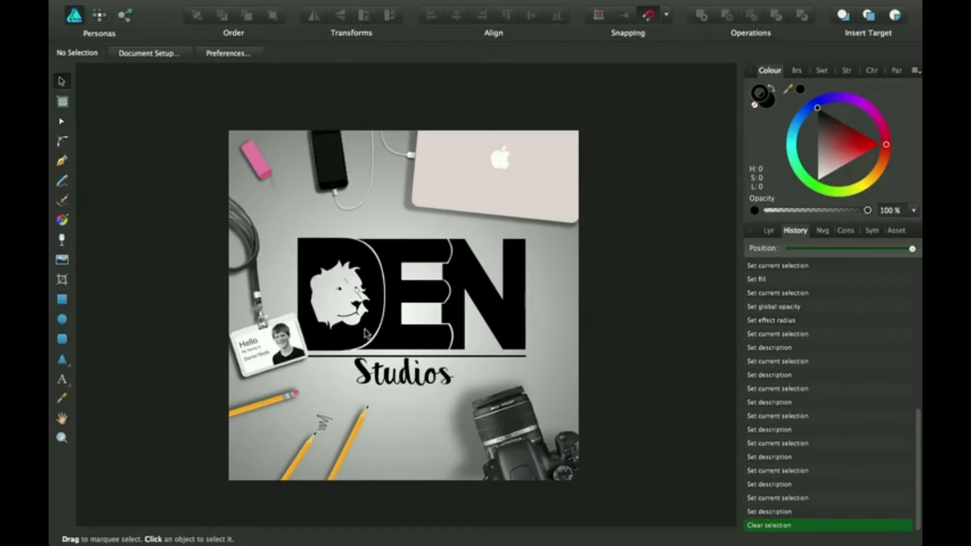
{"action": "mouse_move", "coordinate": [755, 259]}
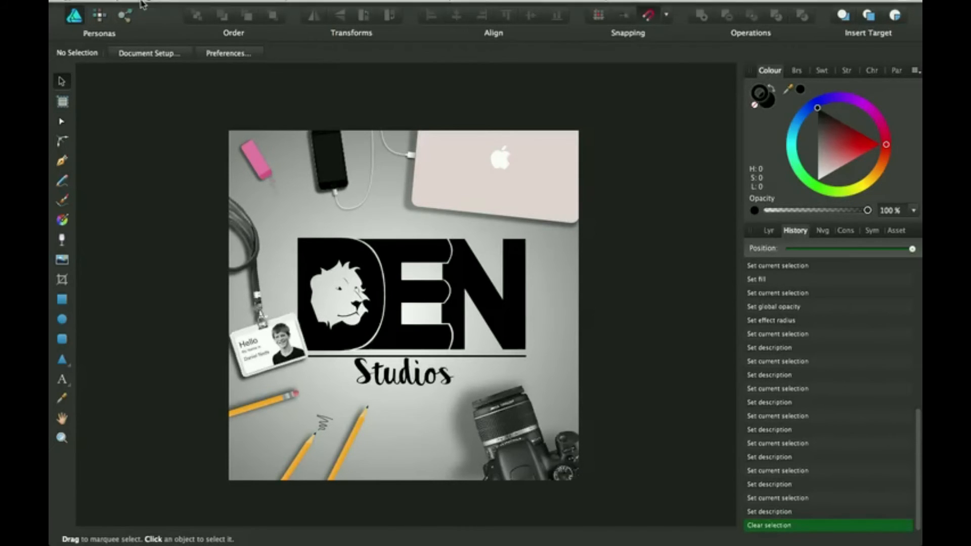
Step: Enable File > Save History With Document, confirm with Yes, and return to the Layers panel
{"action": "left_click", "coordinate": [182, 6]}
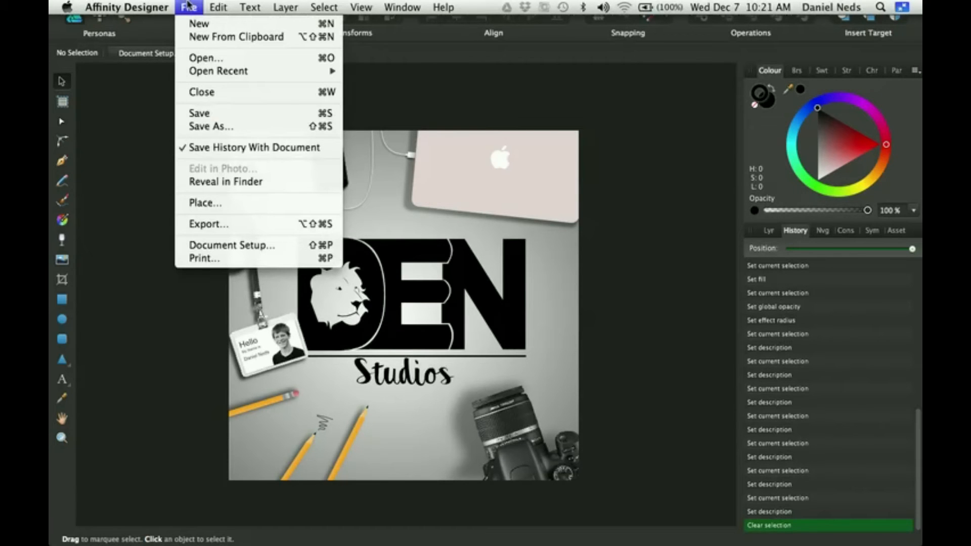
{"action": "mouse_move", "coordinate": [228, 152]}
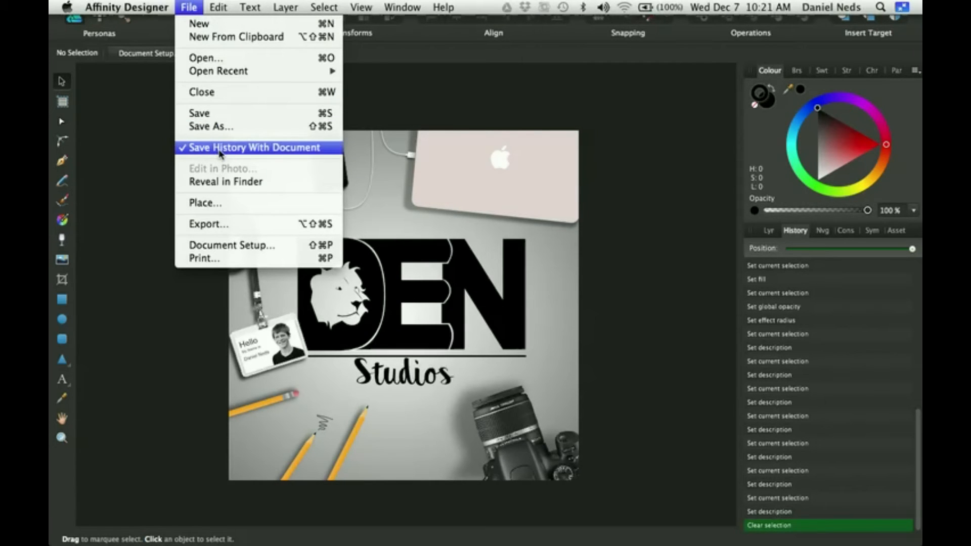
{"action": "mouse_move", "coordinate": [187, 150]}
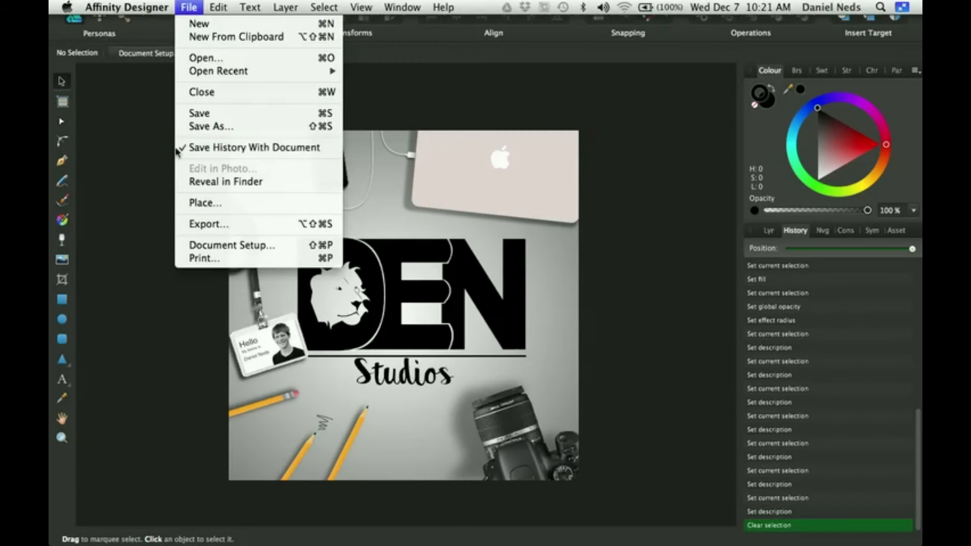
{"action": "left_click", "coordinate": [190, 6]}
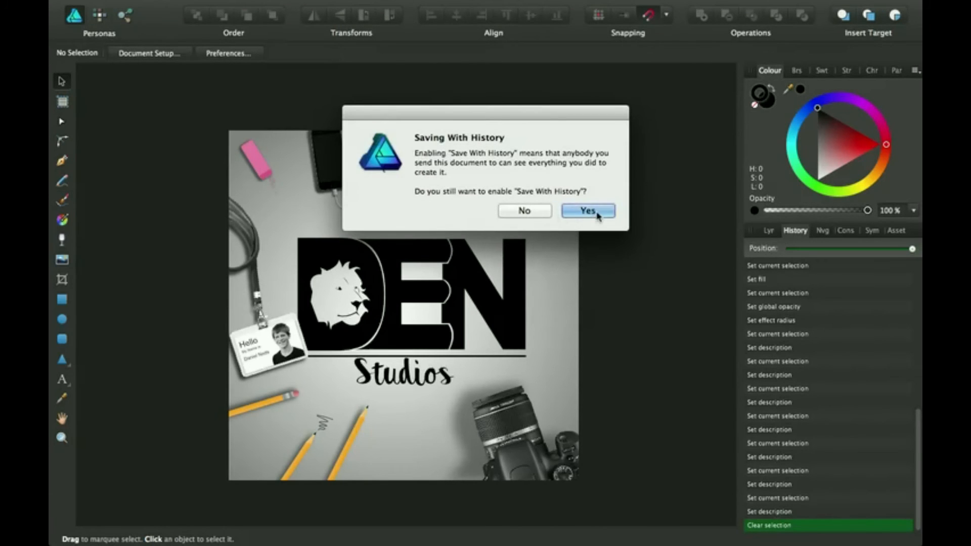
{"action": "left_click", "coordinate": [588, 210]}
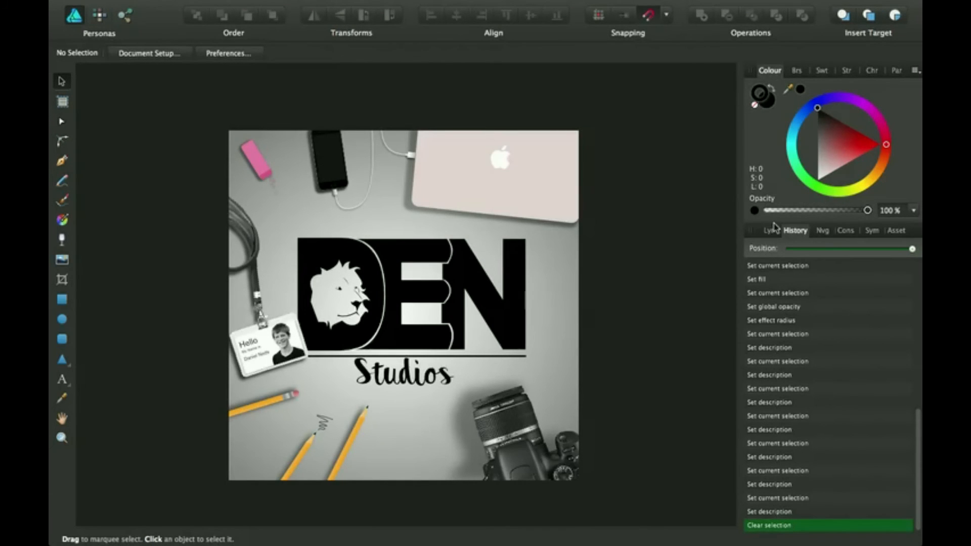
{"action": "left_click", "coordinate": [759, 230]}
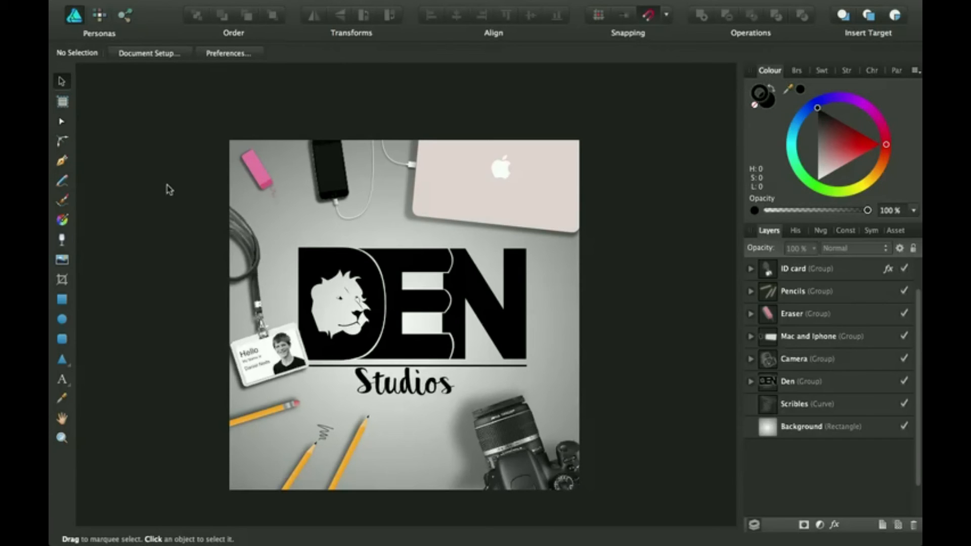